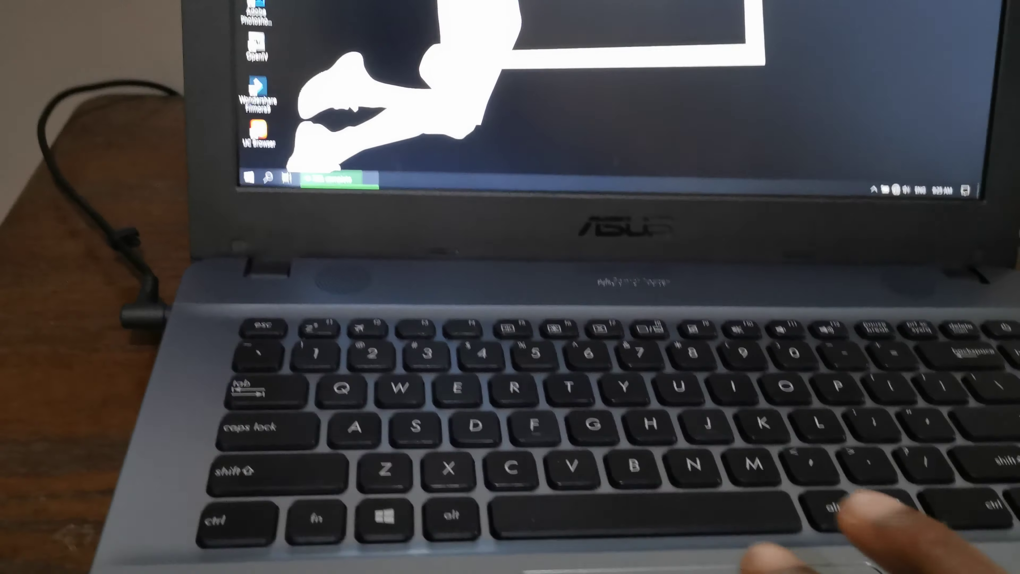
Step: Enter 'osk' as the command in the Run dialog, ready to launch
text(osk)
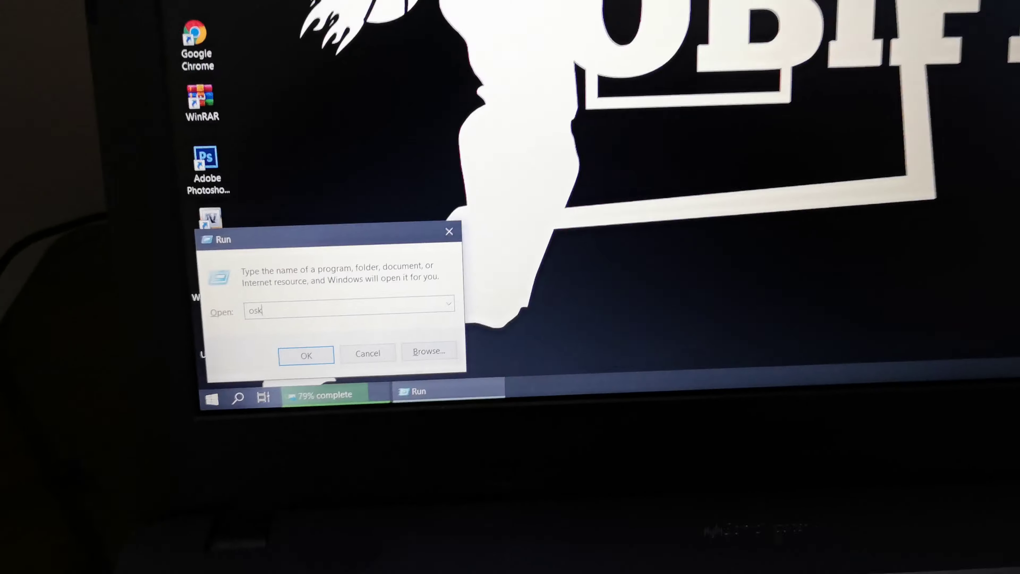
Step: Launch the On-Screen Keyboard by confirming the osk command with OK
click(306, 355)
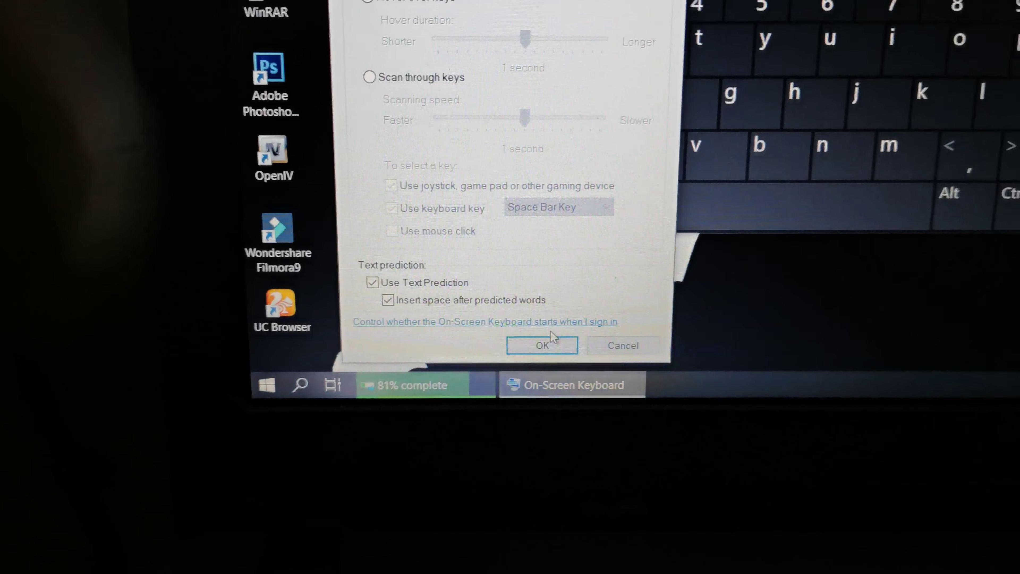
Step: Confirm Options with OK so the numeric keypad shows beside the main keys
click(542, 345)
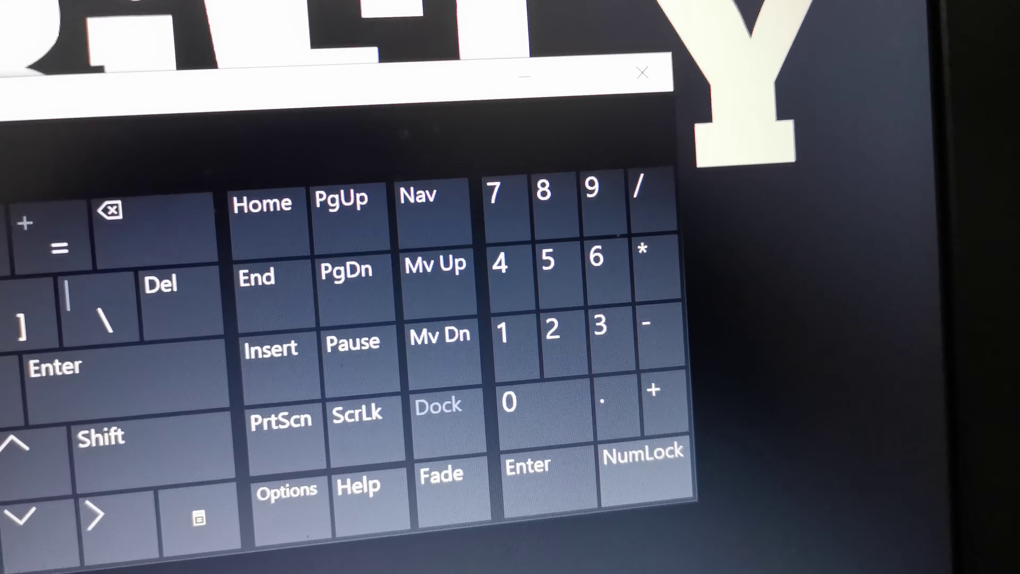